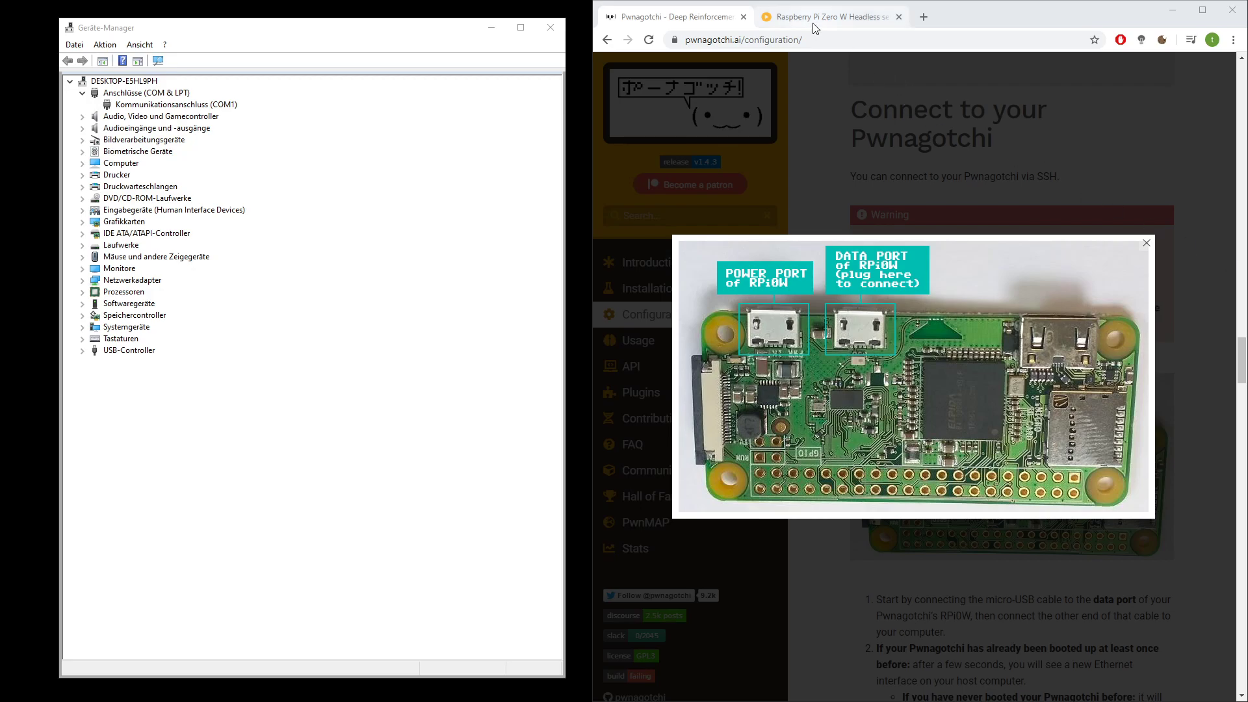
Download mod-duo-rndis.zip from Step 8 of the factoryforward headless setup guide
click(828, 15)
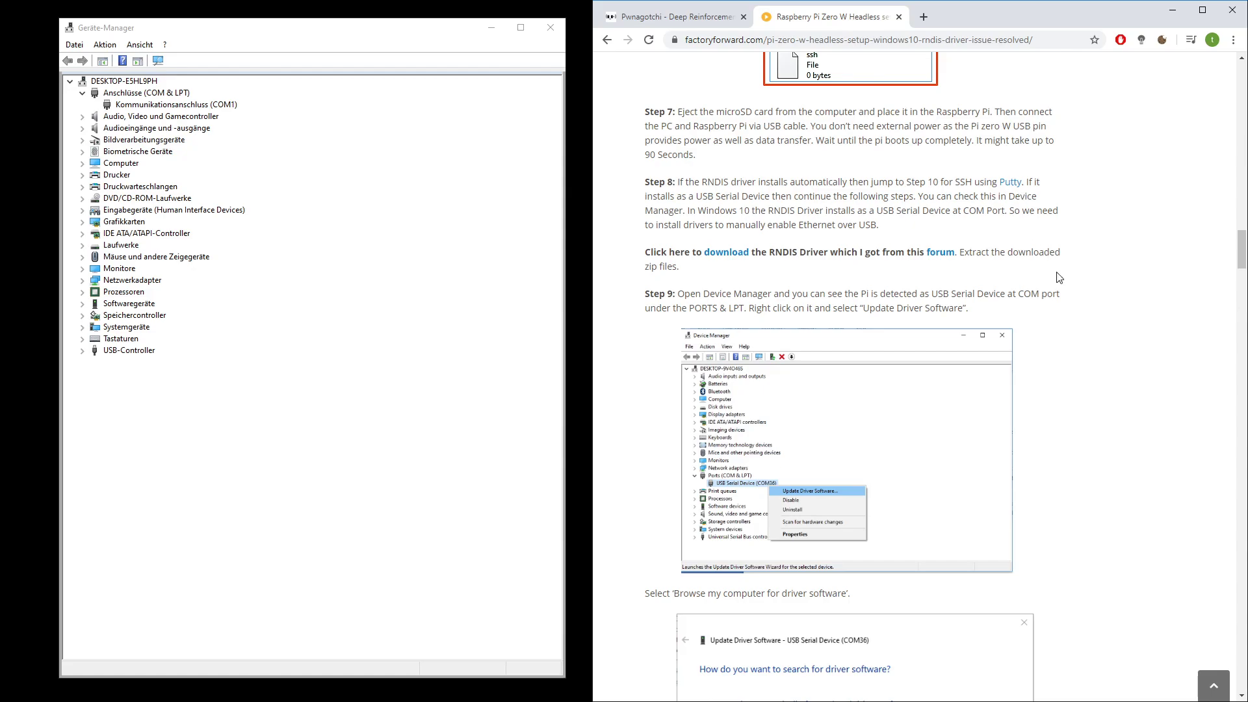
mouse_move(1114, 200)
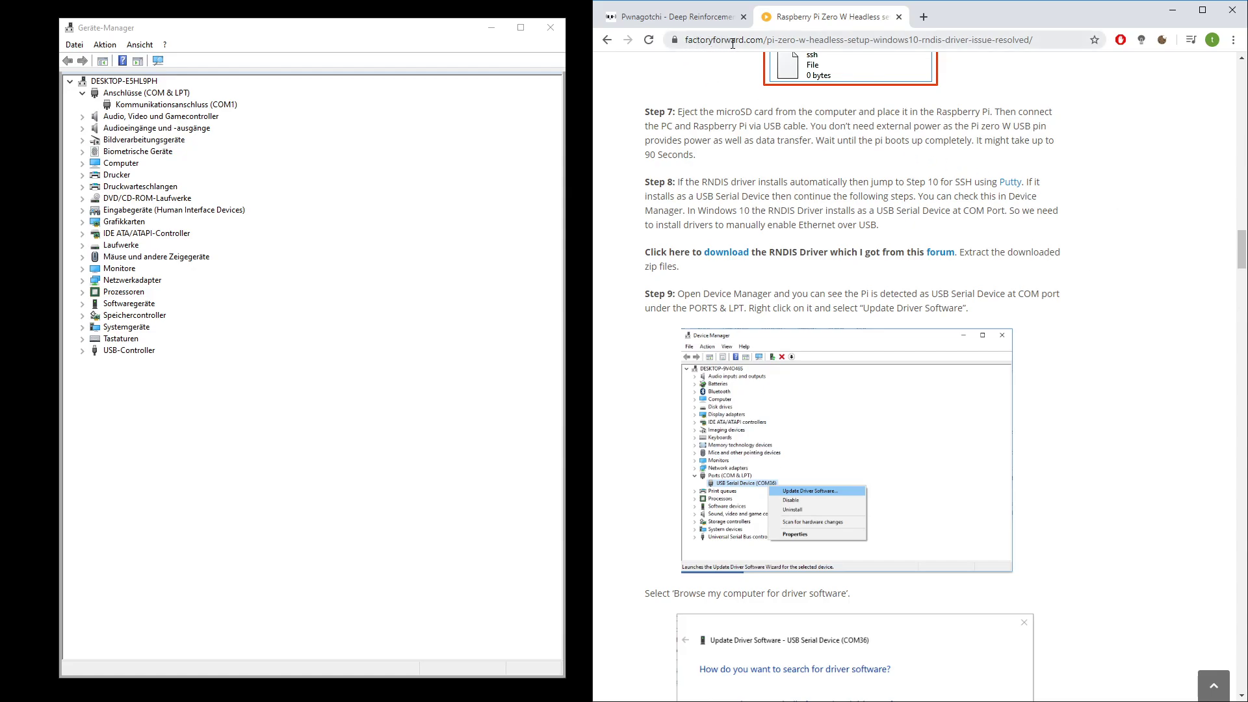
mouse_move(789, 237)
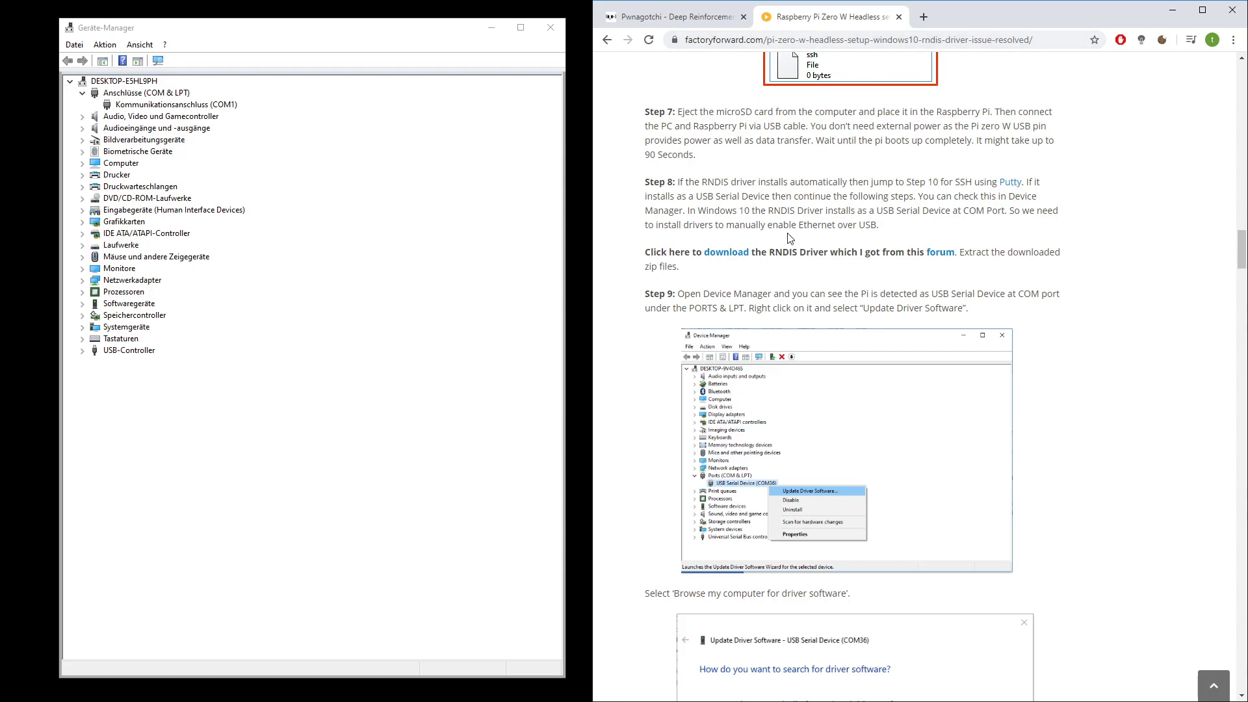
mouse_move(788, 177)
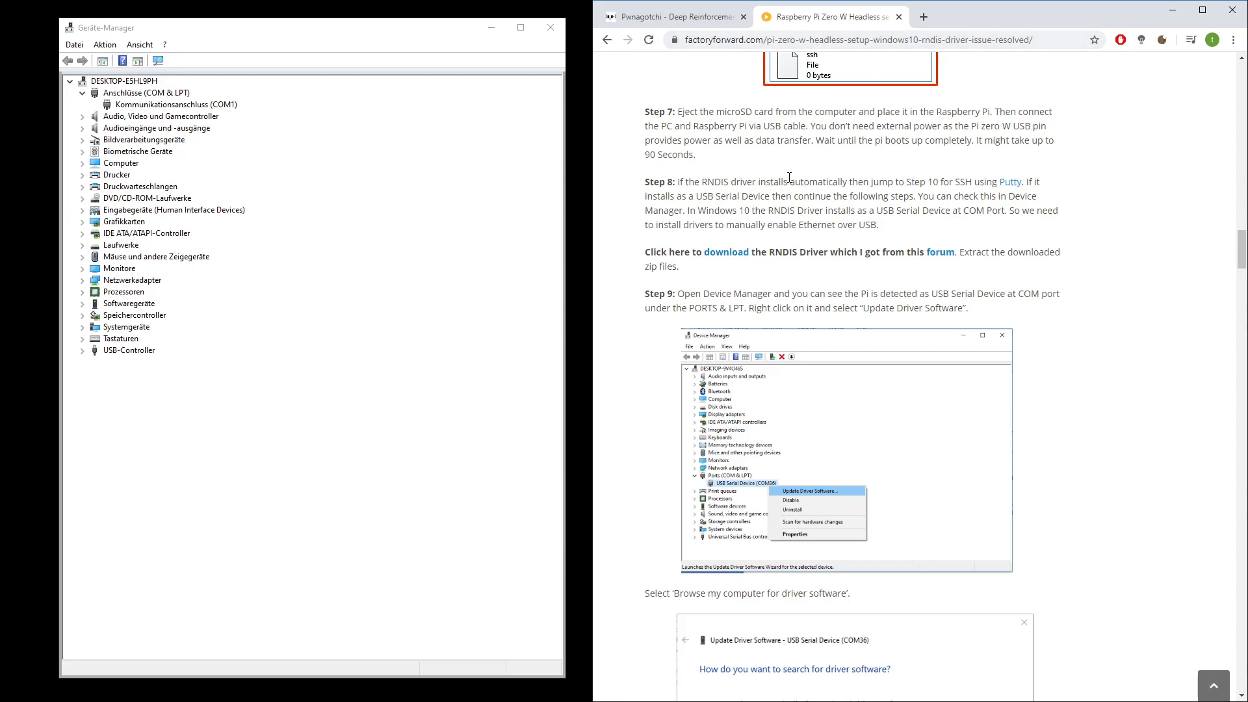
mouse_move(726, 252)
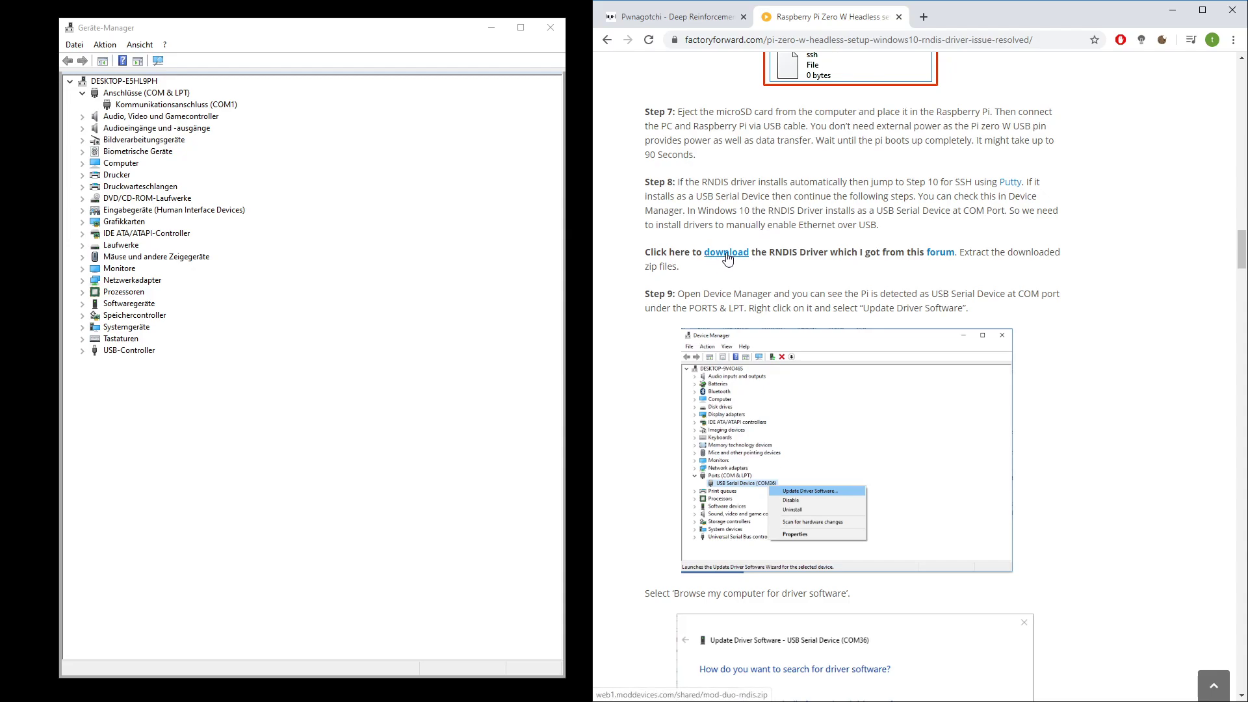
click(726, 251)
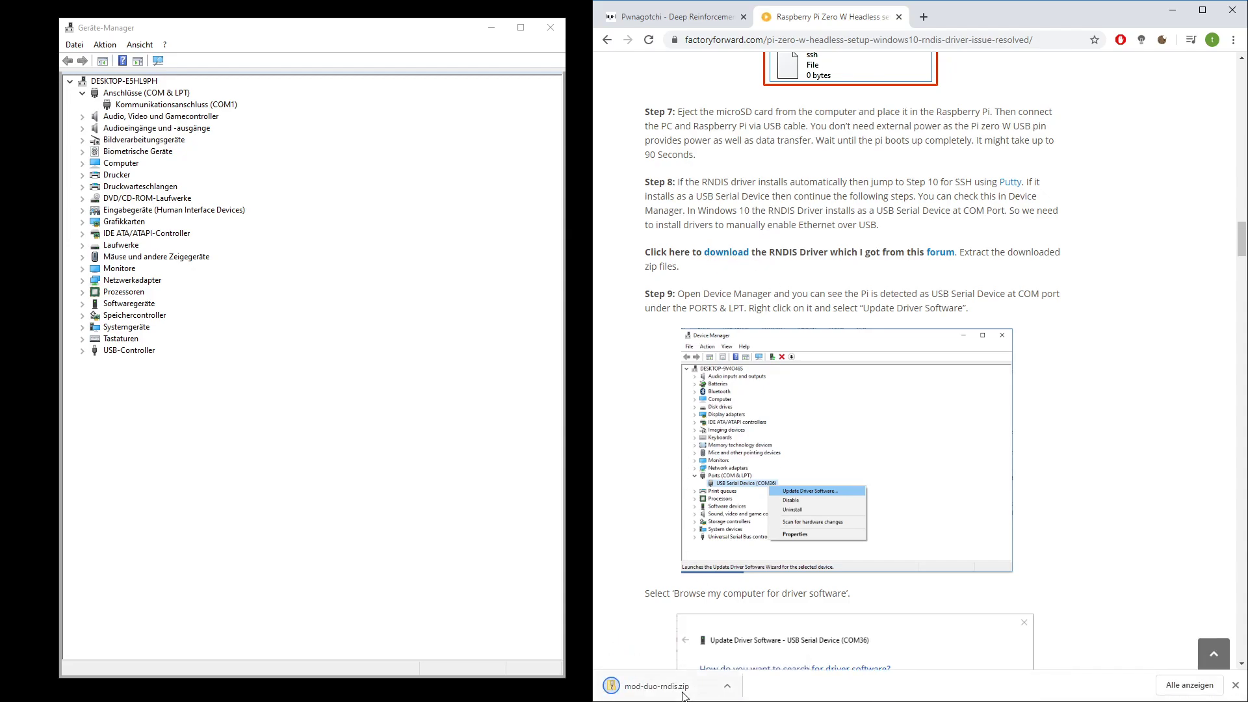
Extract mod-duo-rndis.zip into its own folder and select RNDIS.inf
click(654, 685)
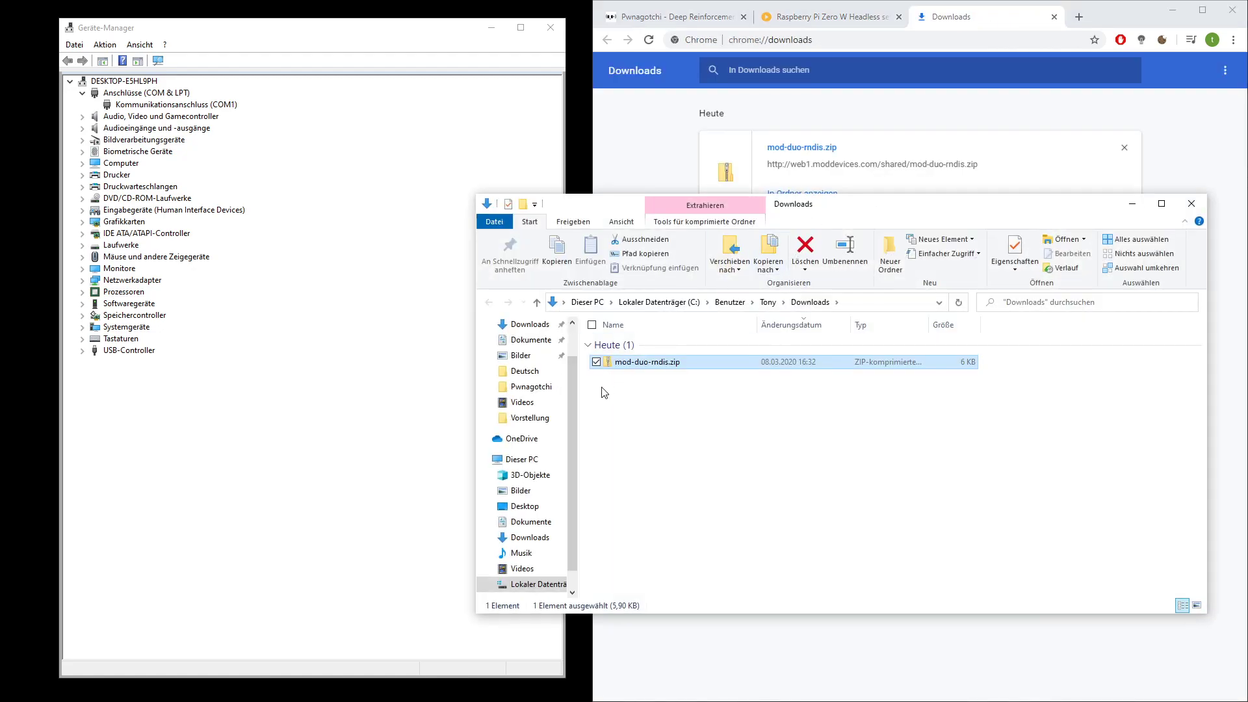
right_click(648, 361)
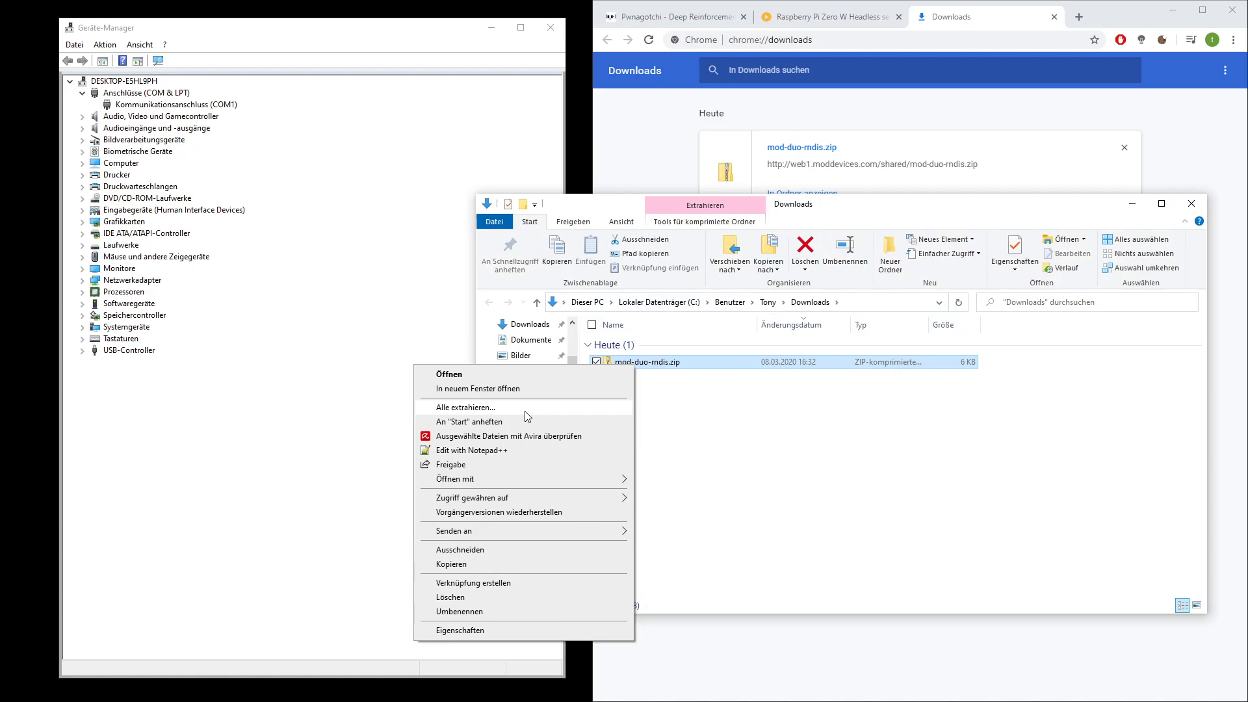
click(464, 407)
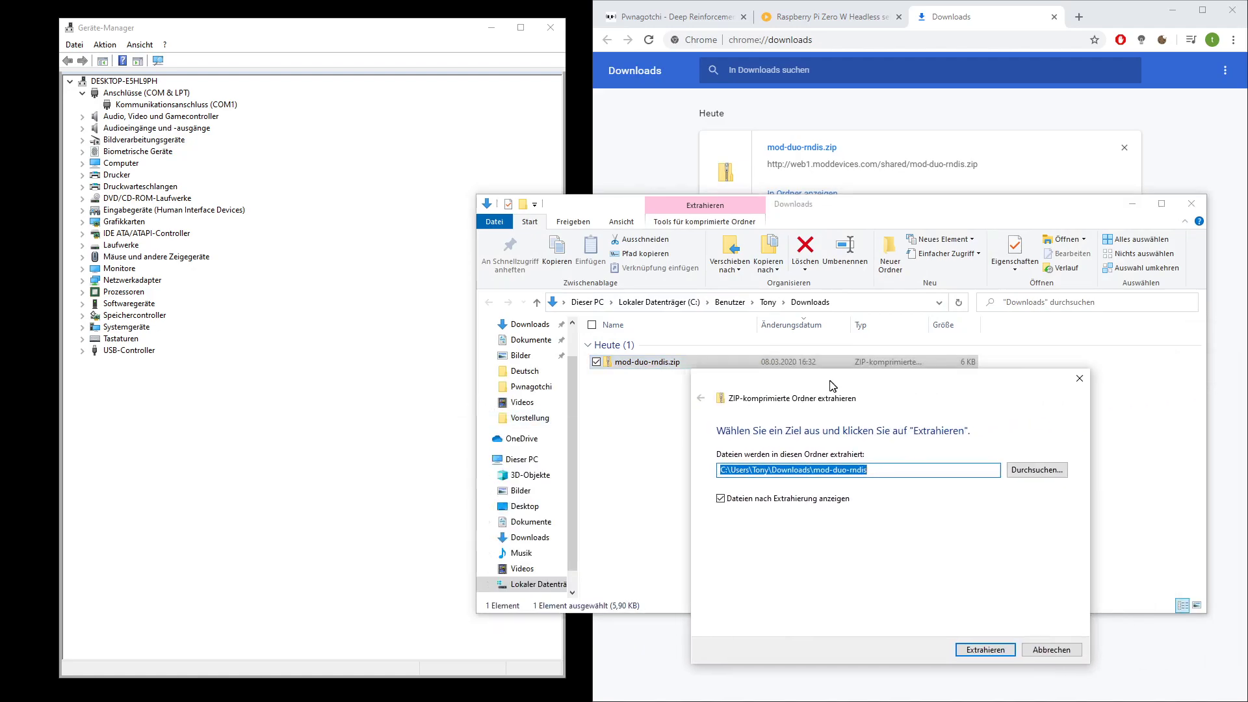
click(985, 650)
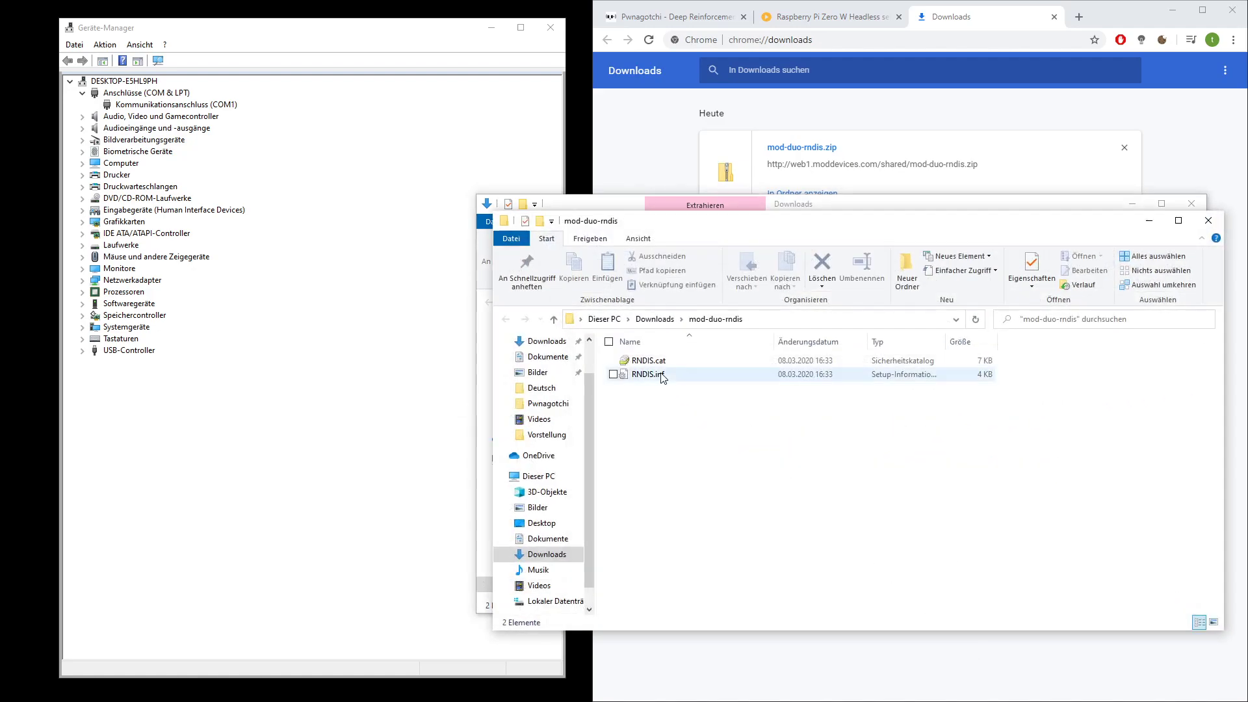
click(676, 403)
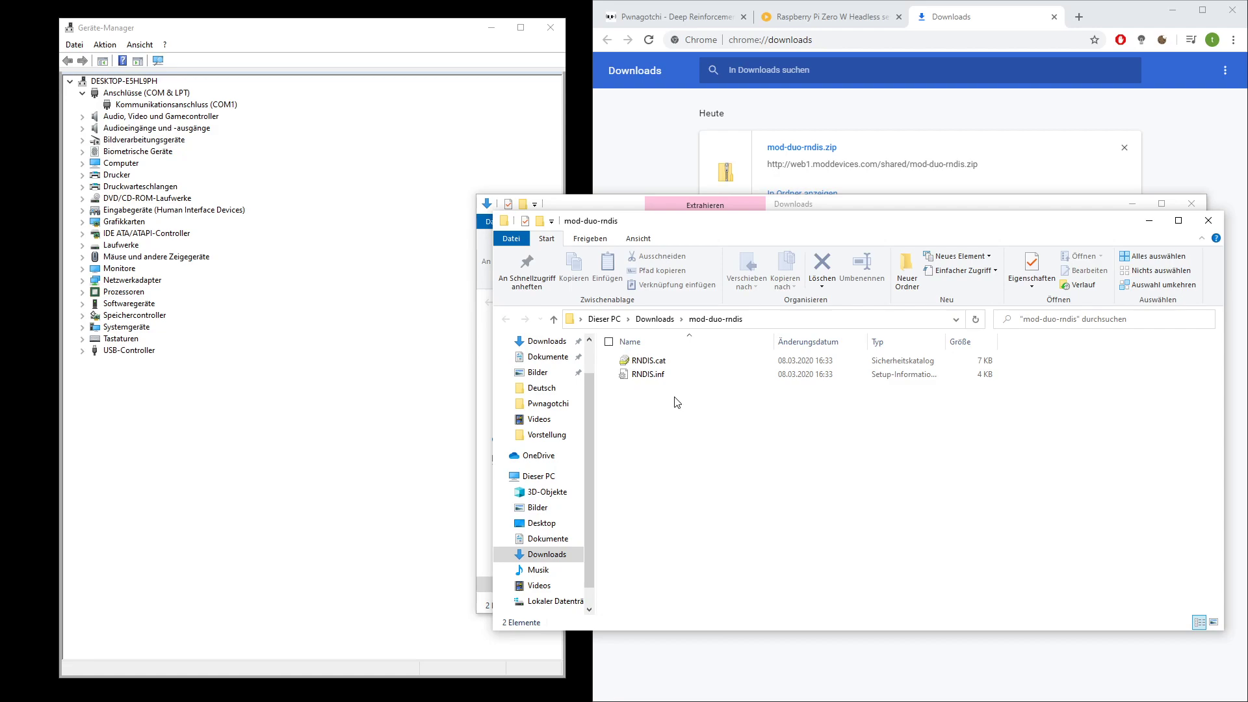
mouse_move(521, 98)
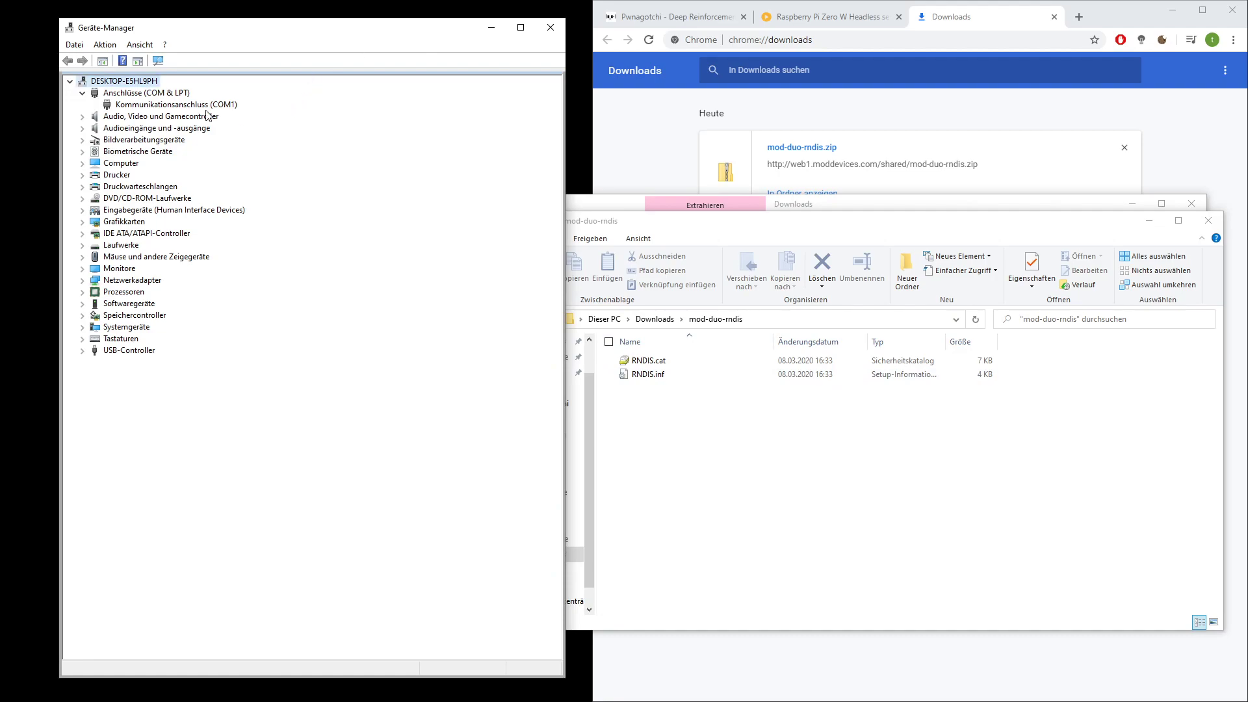
mouse_move(224, 111)
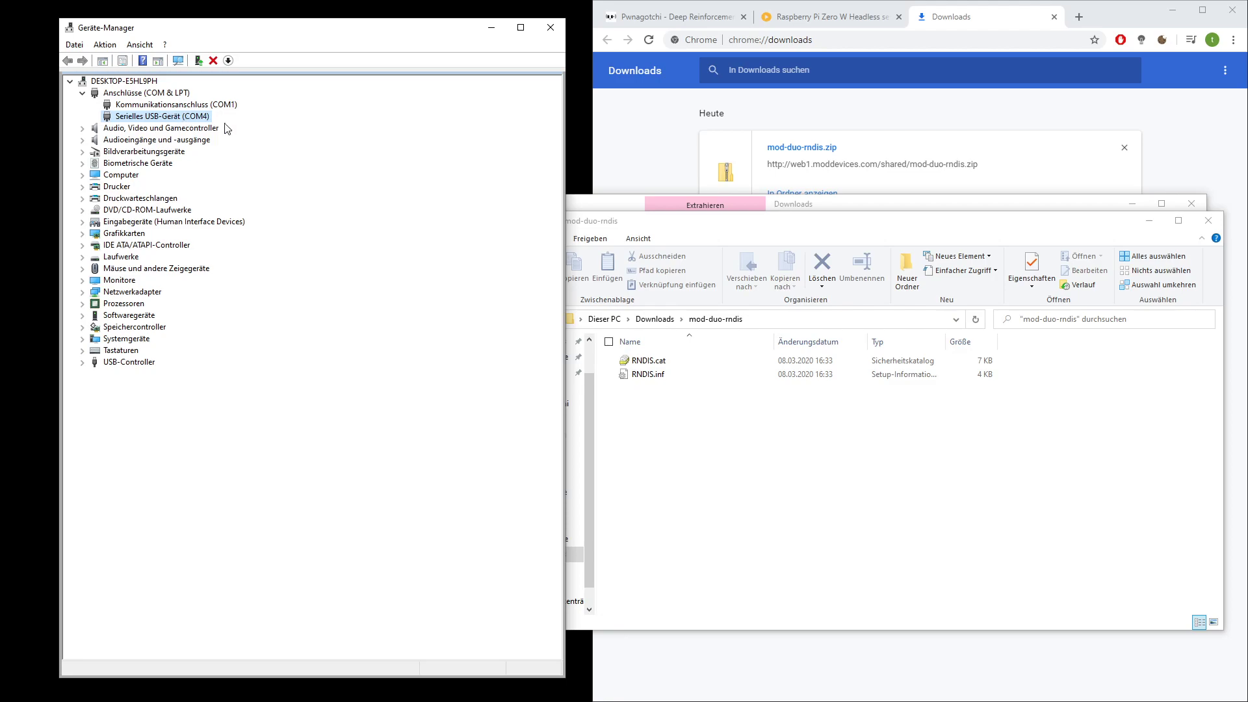
mouse_move(284, 152)
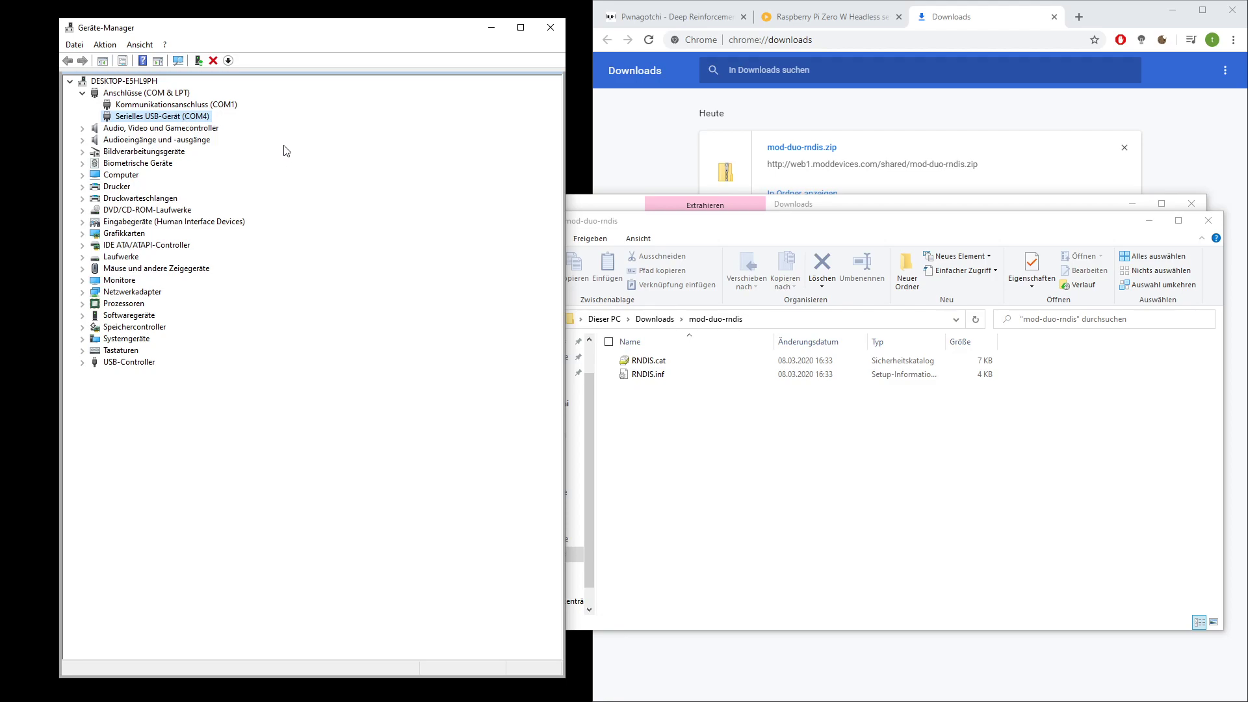
Update the USB serial device's driver from the mod-duo-rndis folder on this computer
right_click(162, 116)
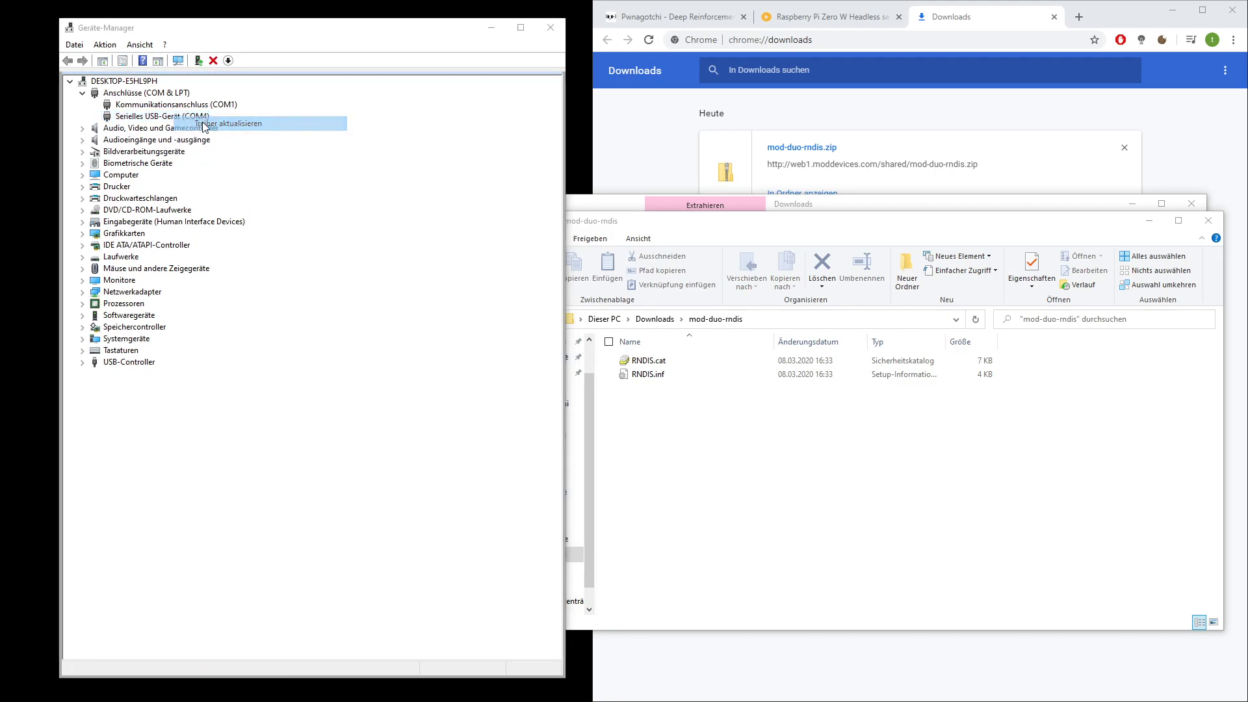
click(231, 123)
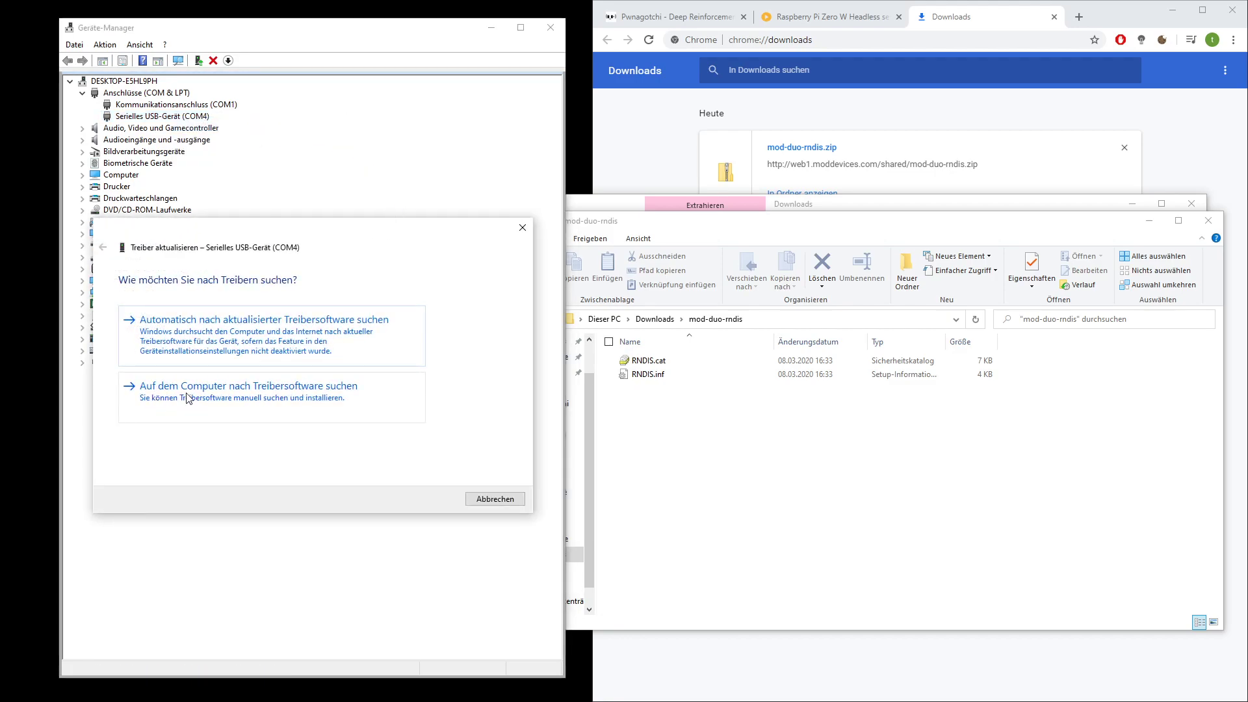
click(247, 385)
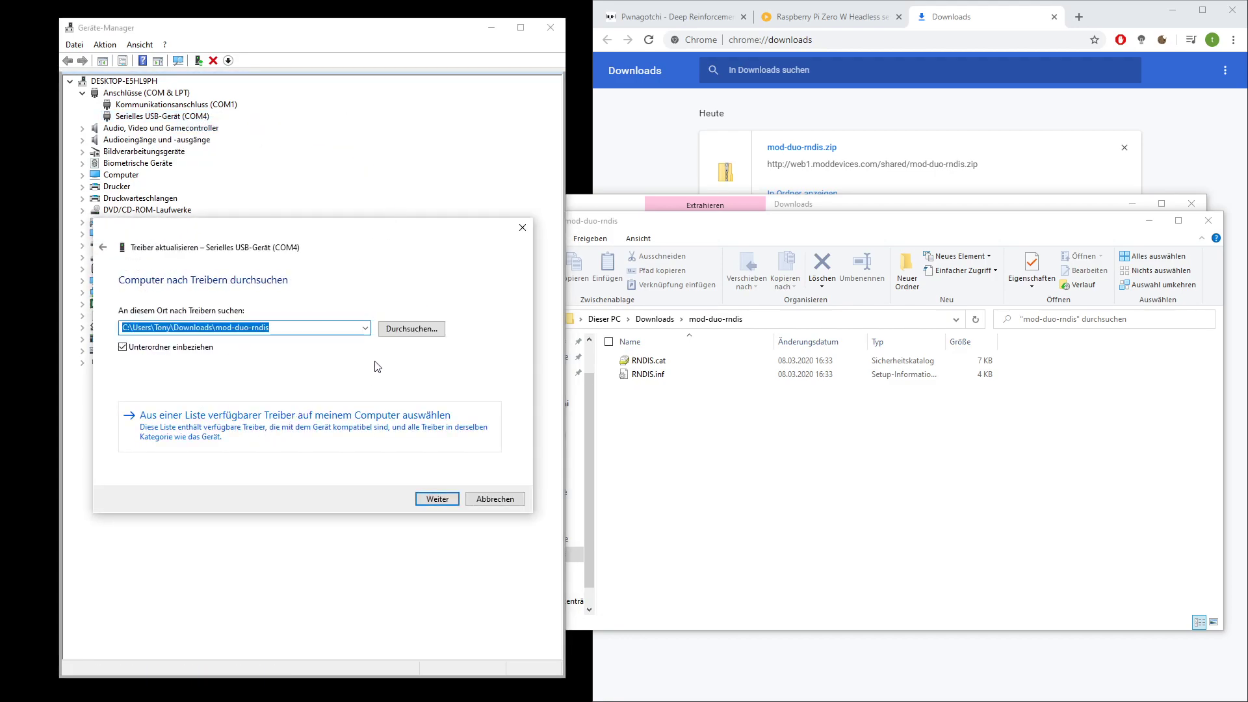
click(411, 327)
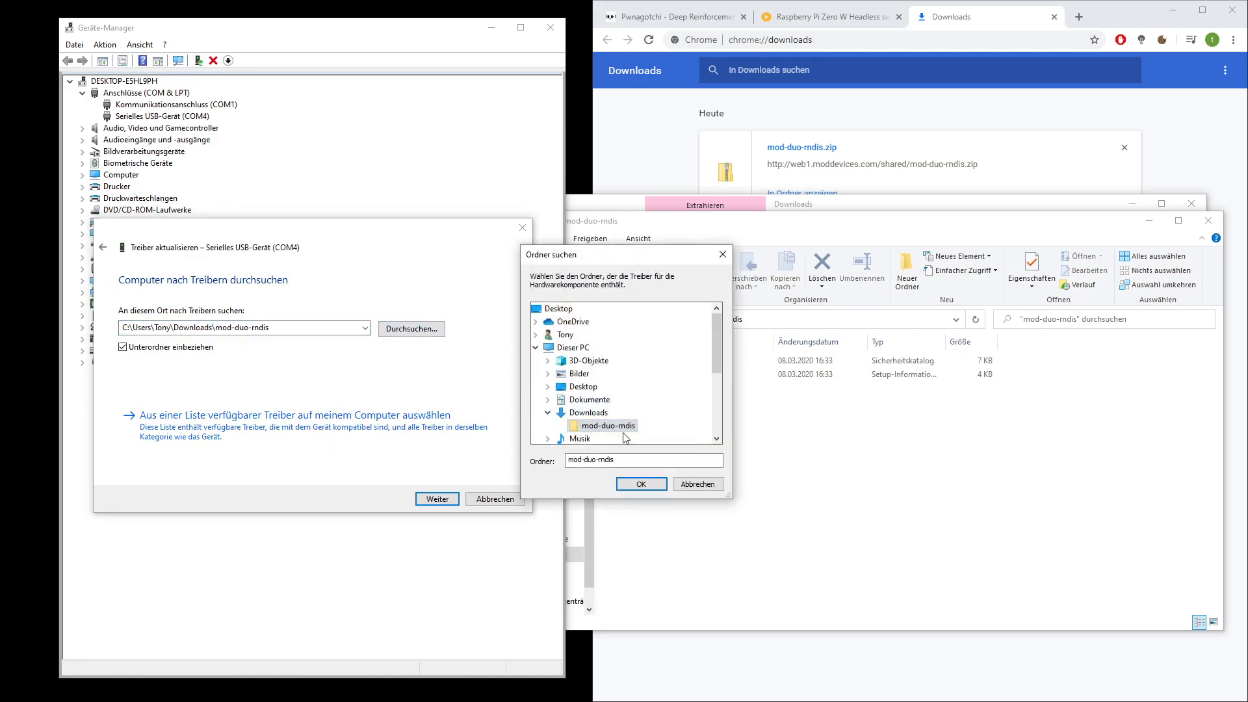
mouse_move(607, 425)
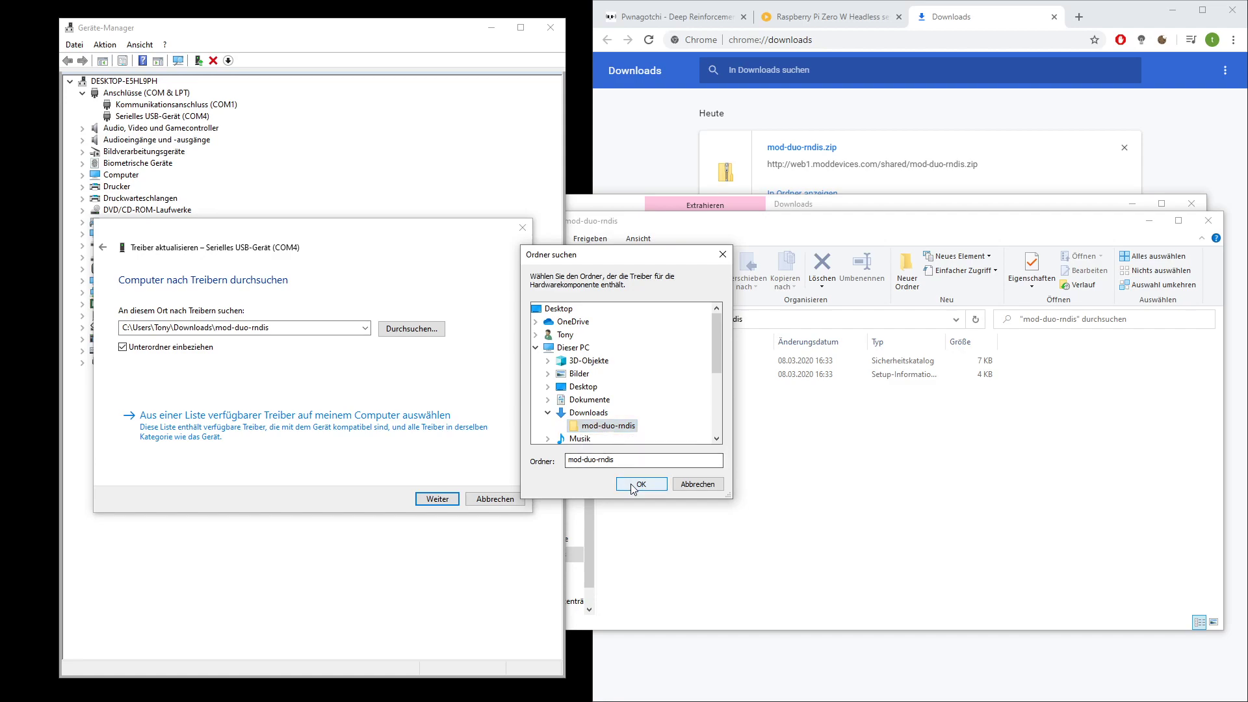
click(640, 484)
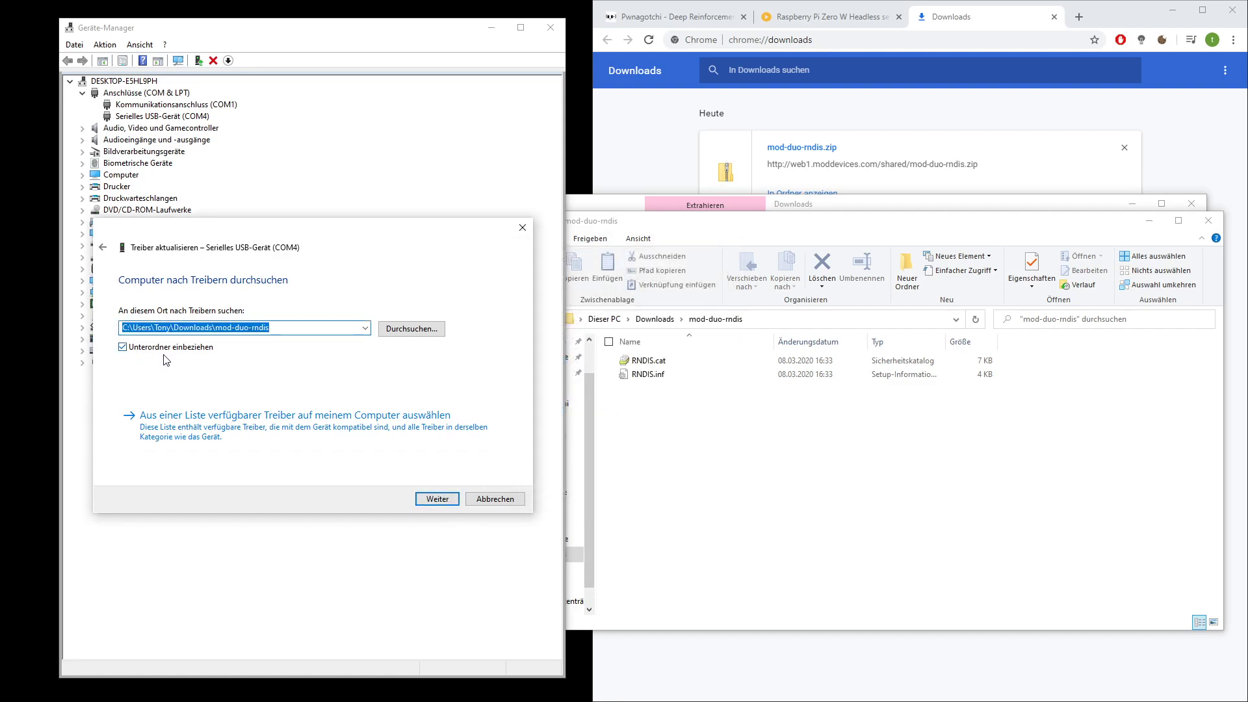
click(436, 499)
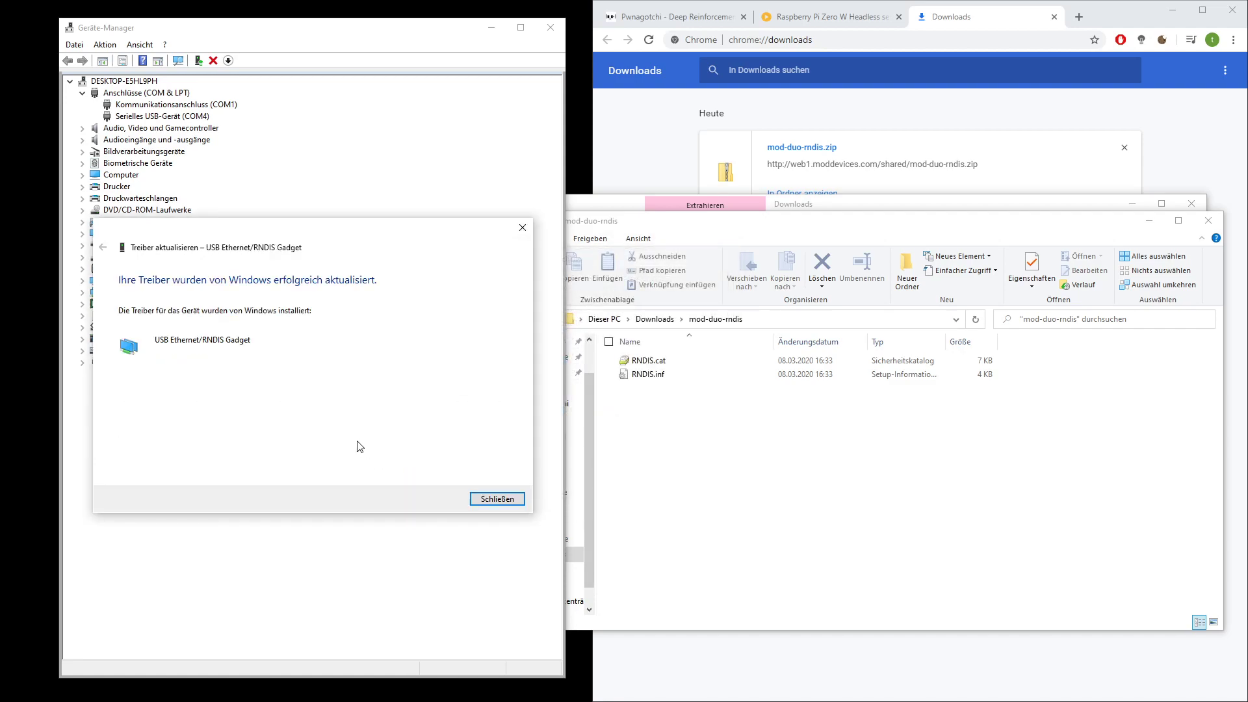
mouse_move(169, 293)
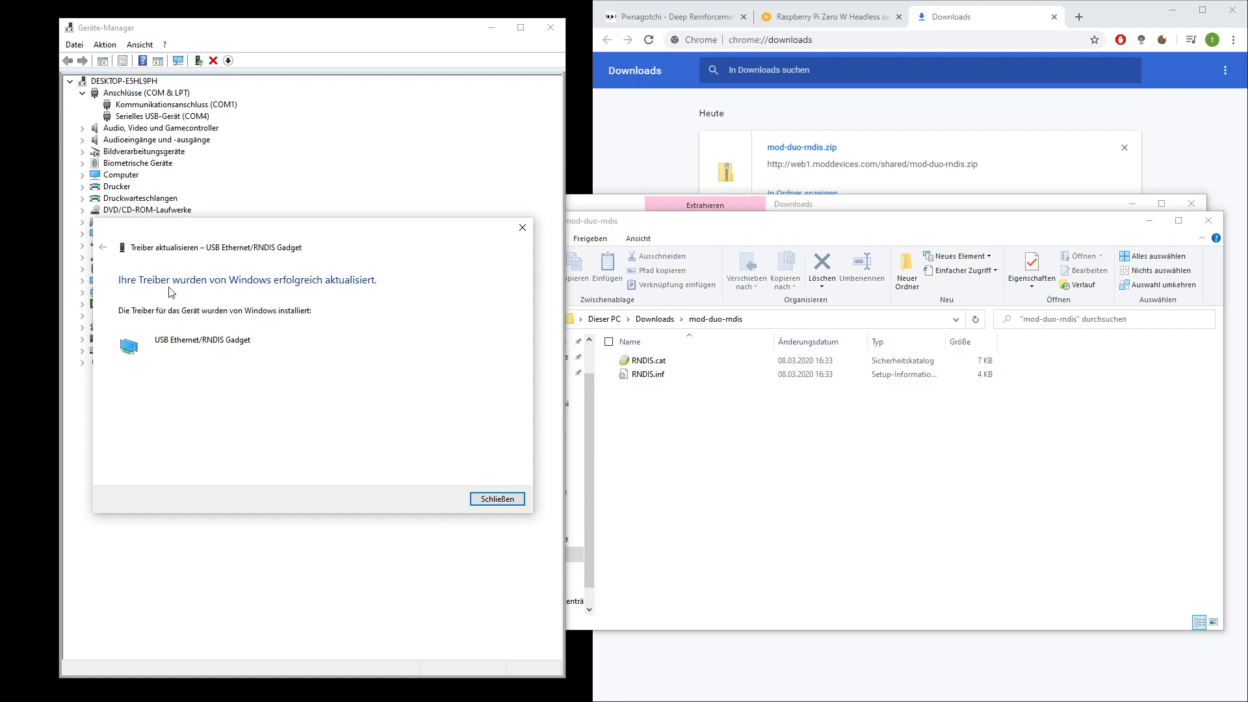
Close the completed driver update wizard with Schließen
click(496, 500)
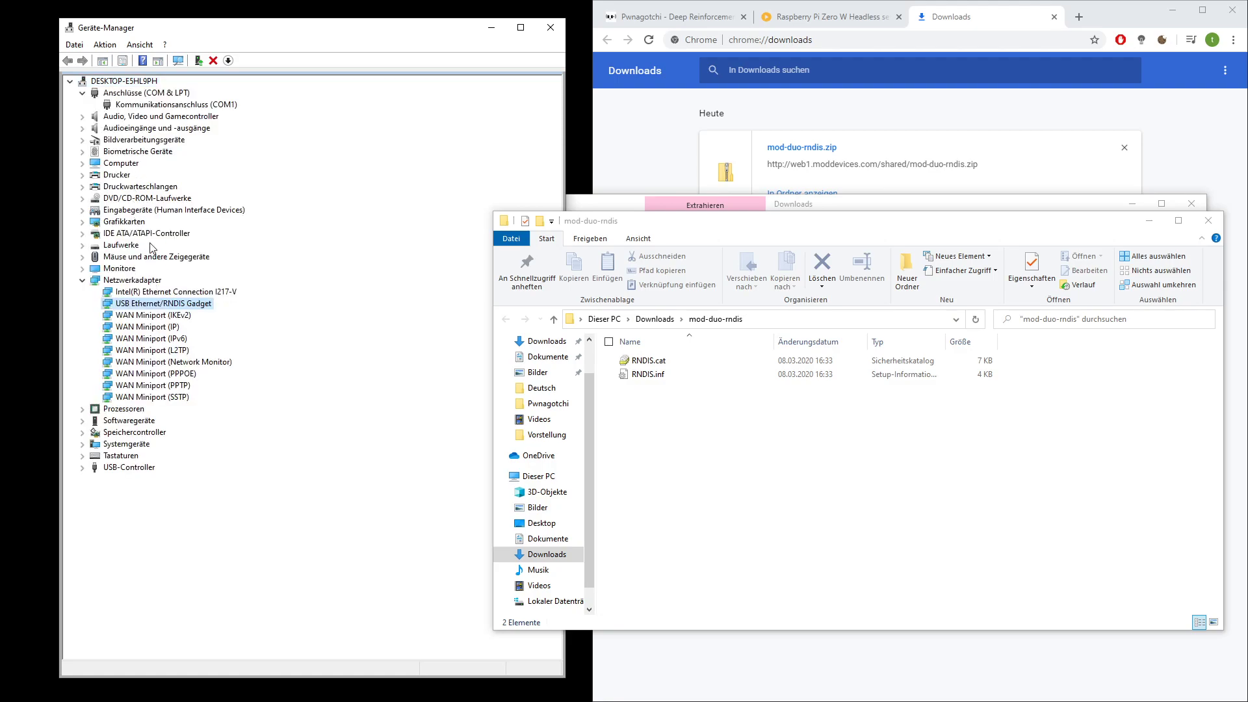
mouse_move(150, 104)
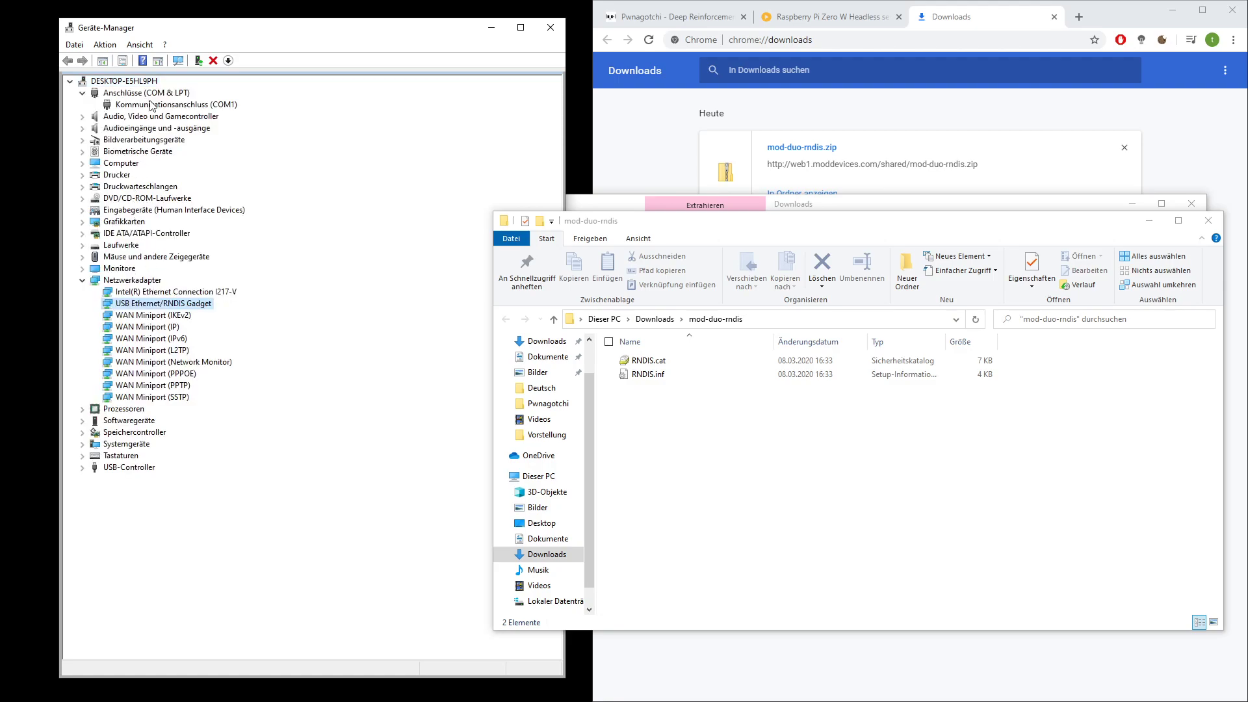
mouse_move(138, 312)
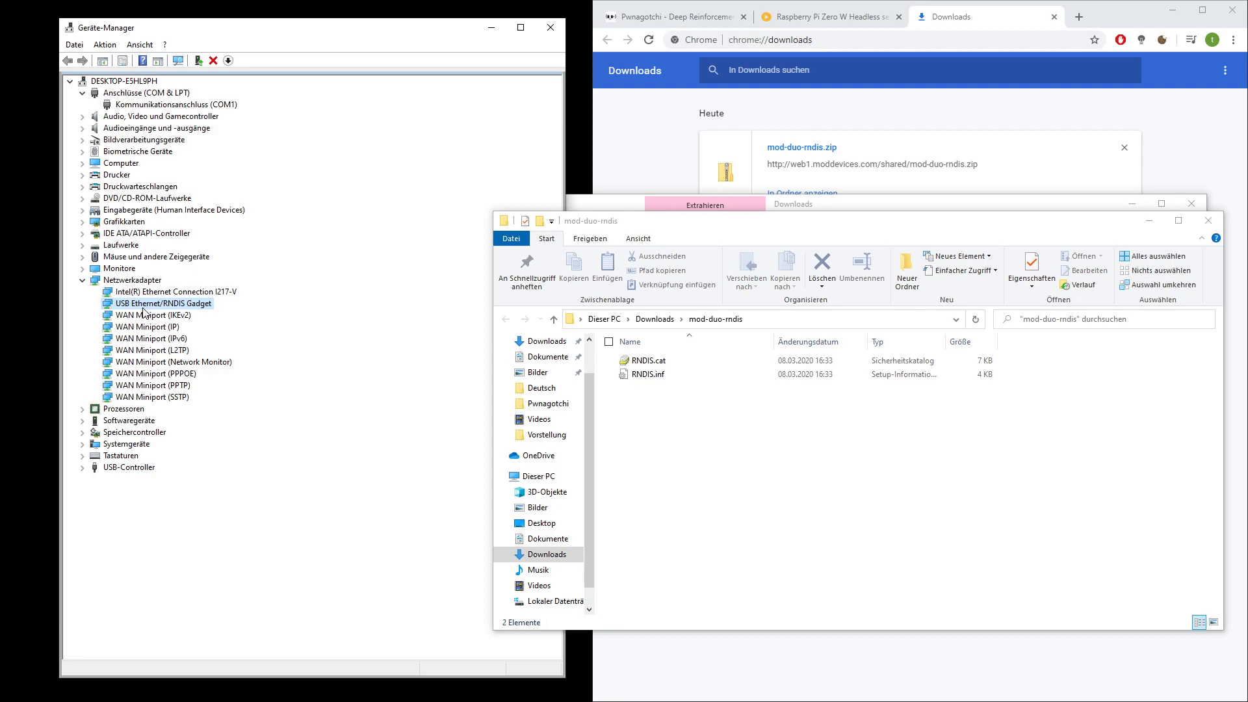
mouse_move(230, 325)
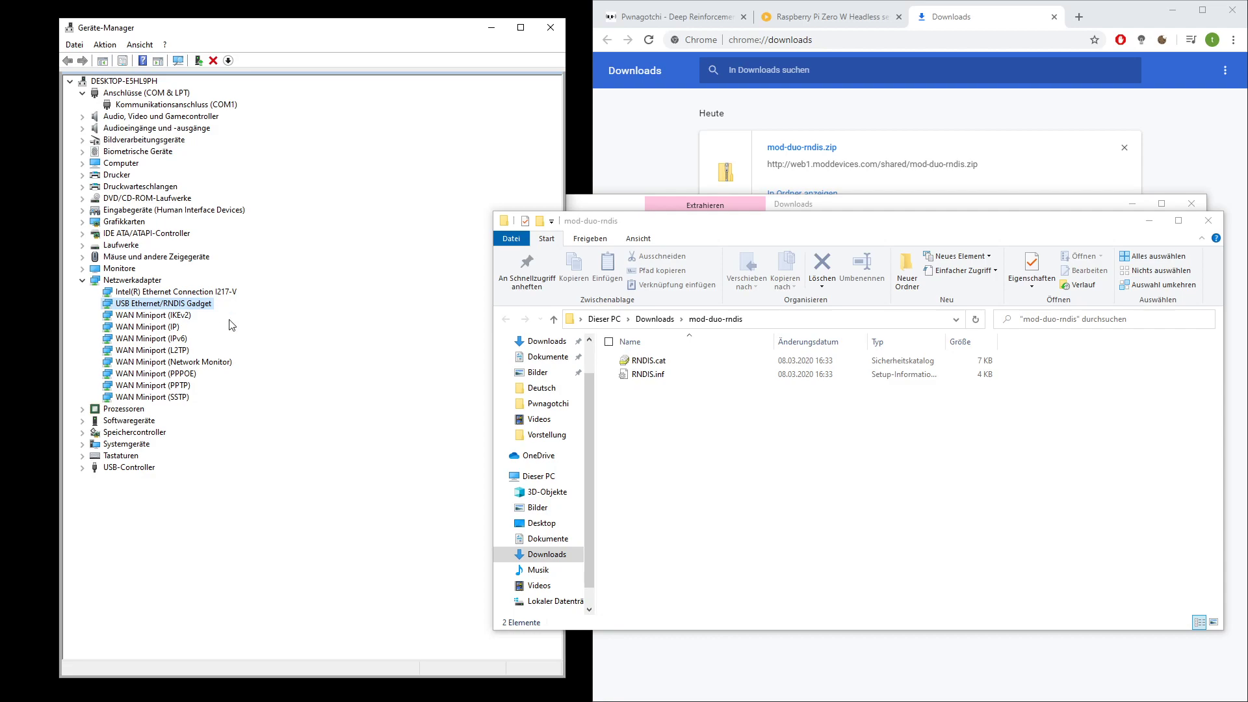